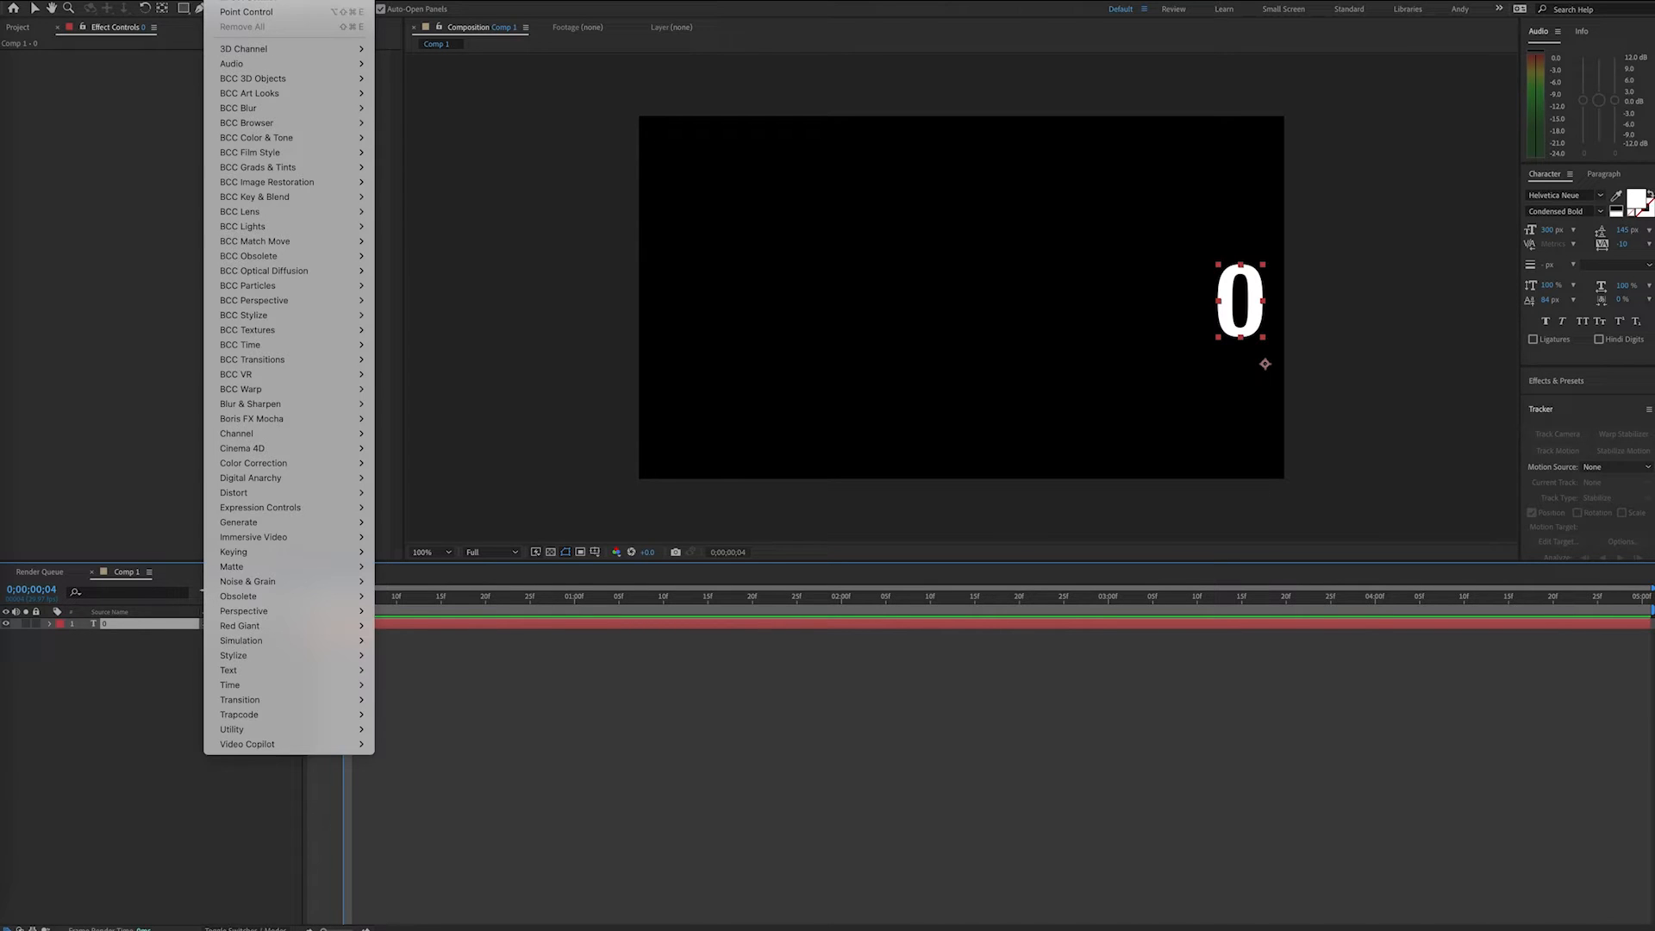
pyautogui.moveTo(260, 507)
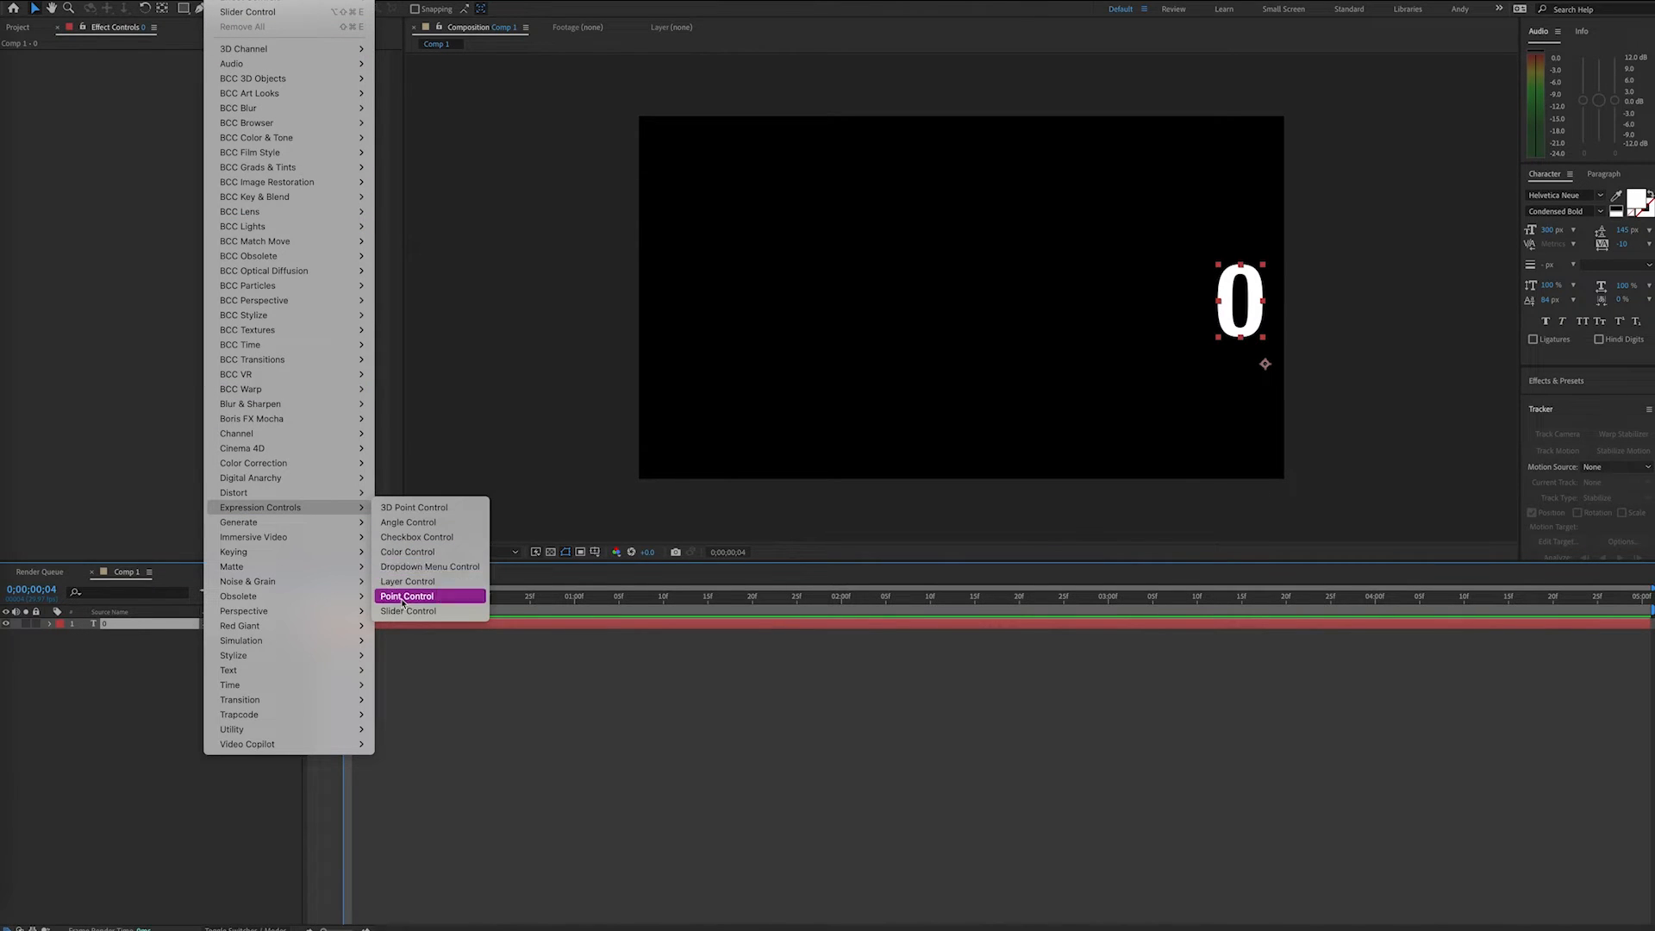
# - Add a Point Control expression effect to the "0" text layer
pyautogui.click(406, 596)
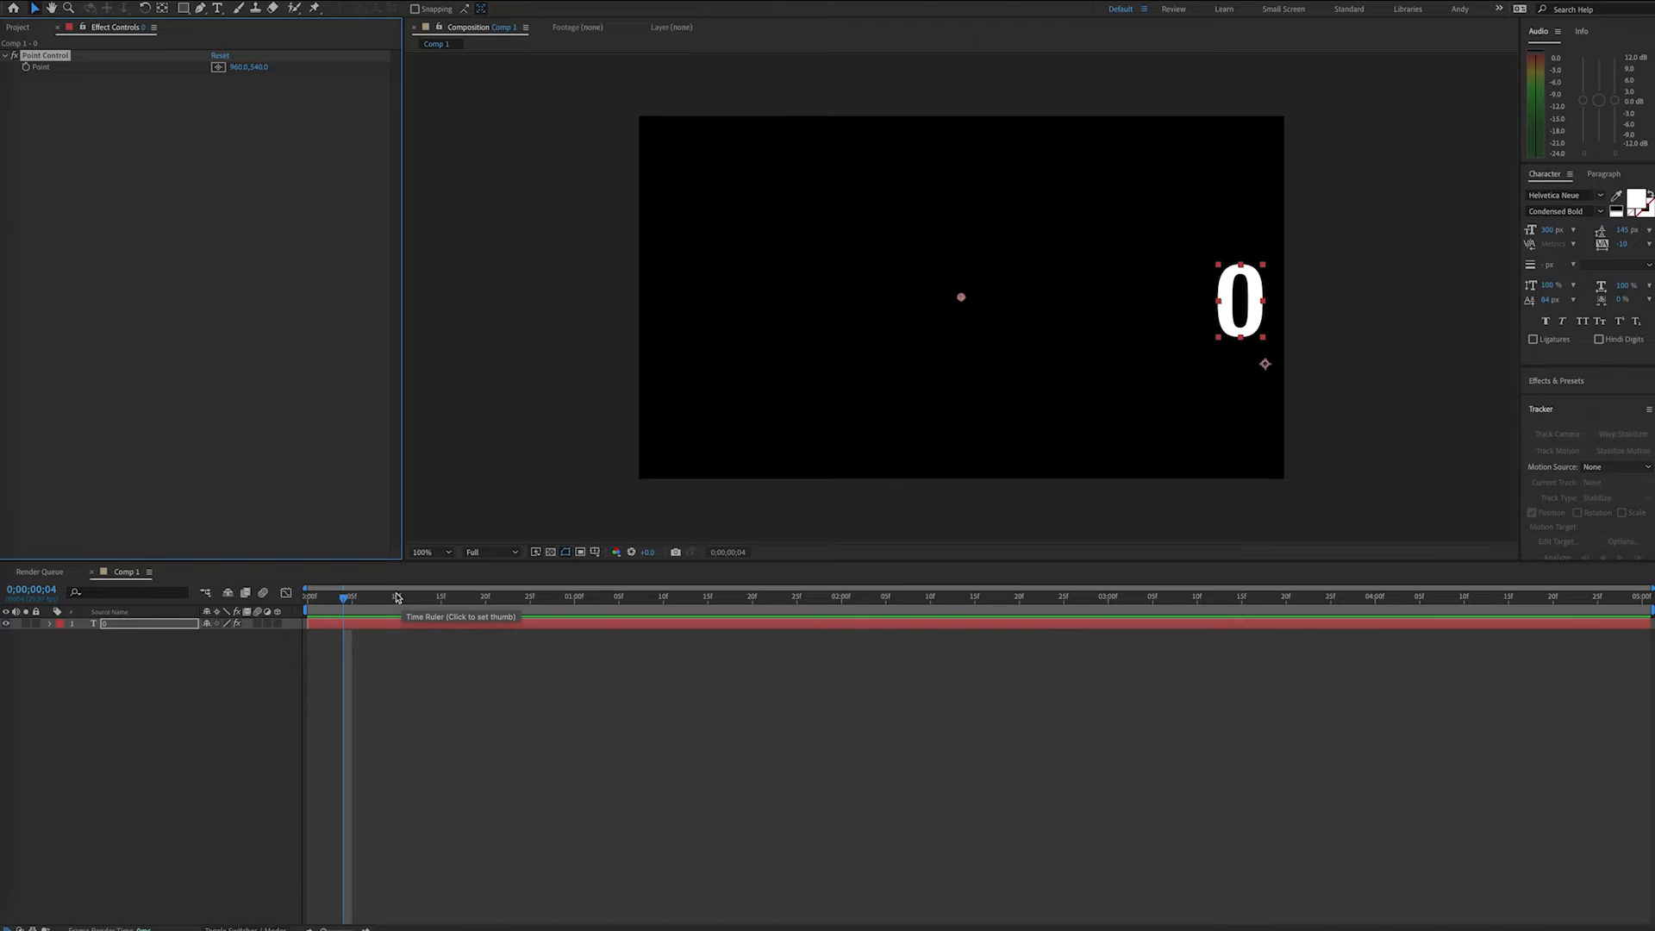
pyautogui.moveTo(602, 725)
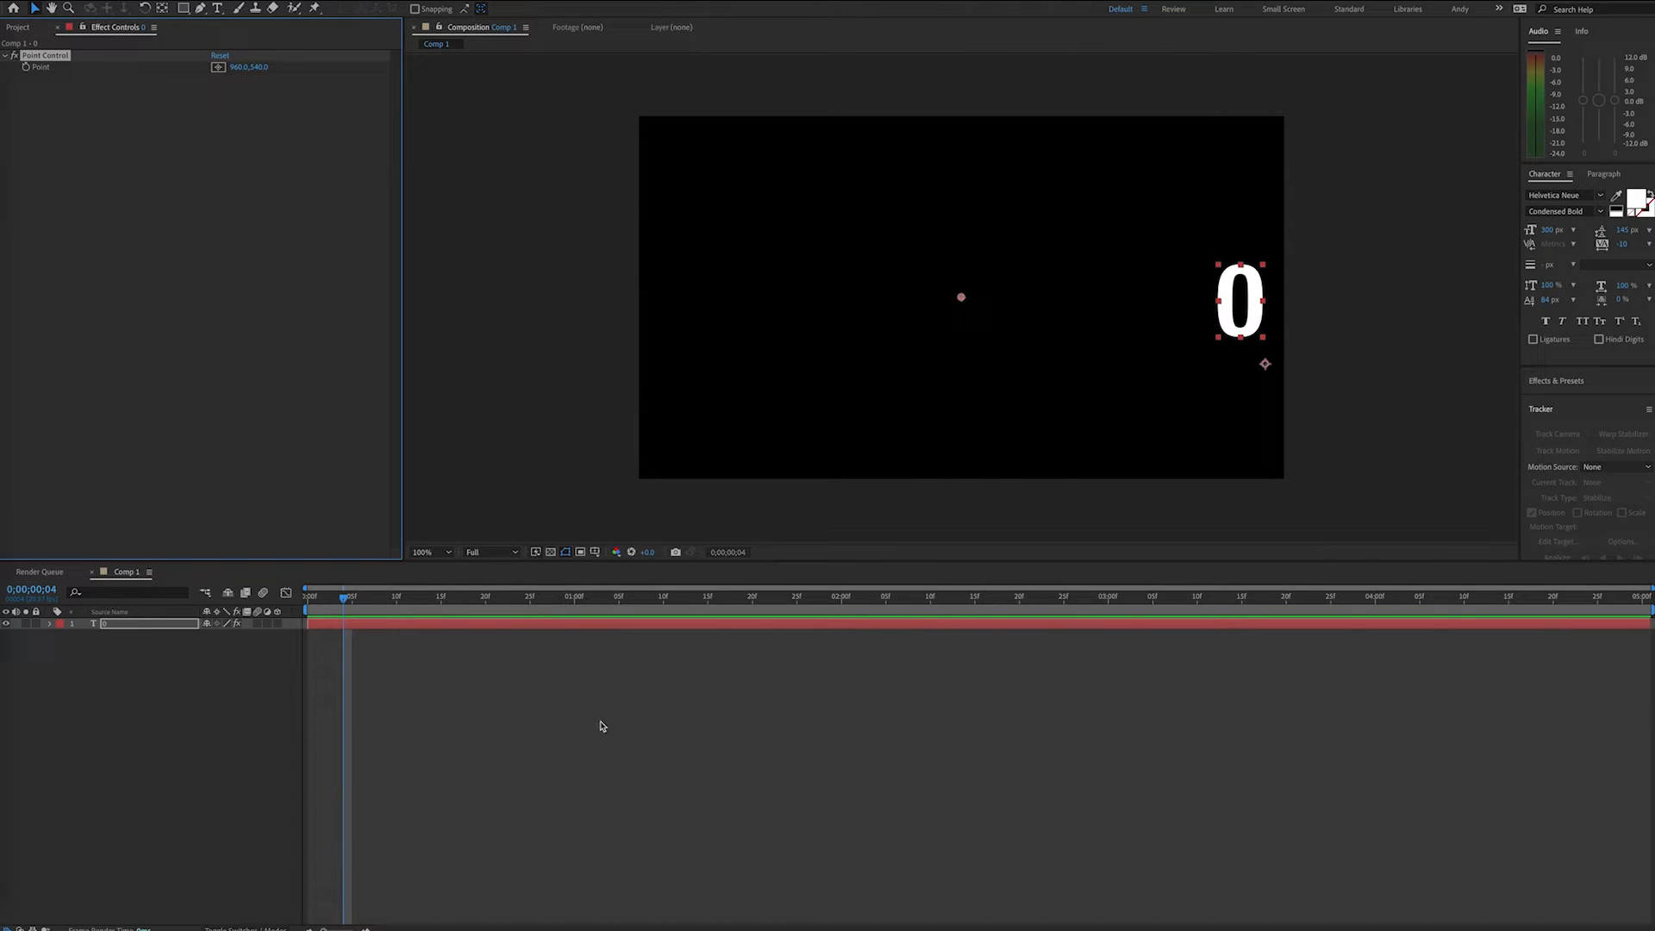
pyautogui.moveTo(528, 688)
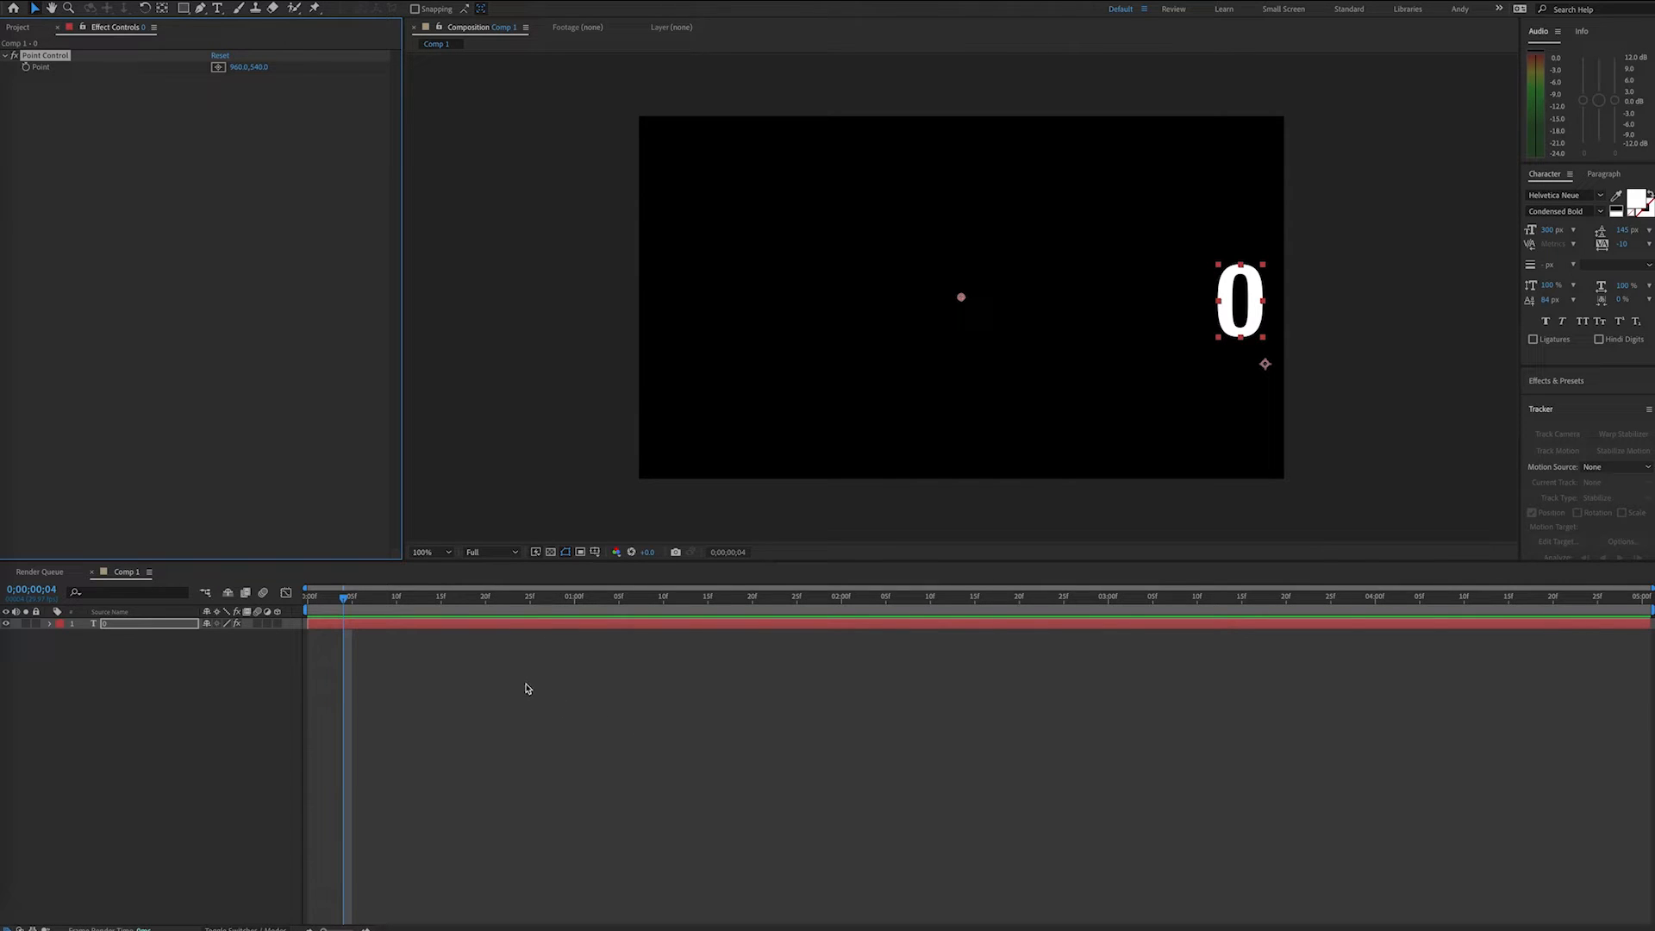
pyautogui.moveTo(83, 621)
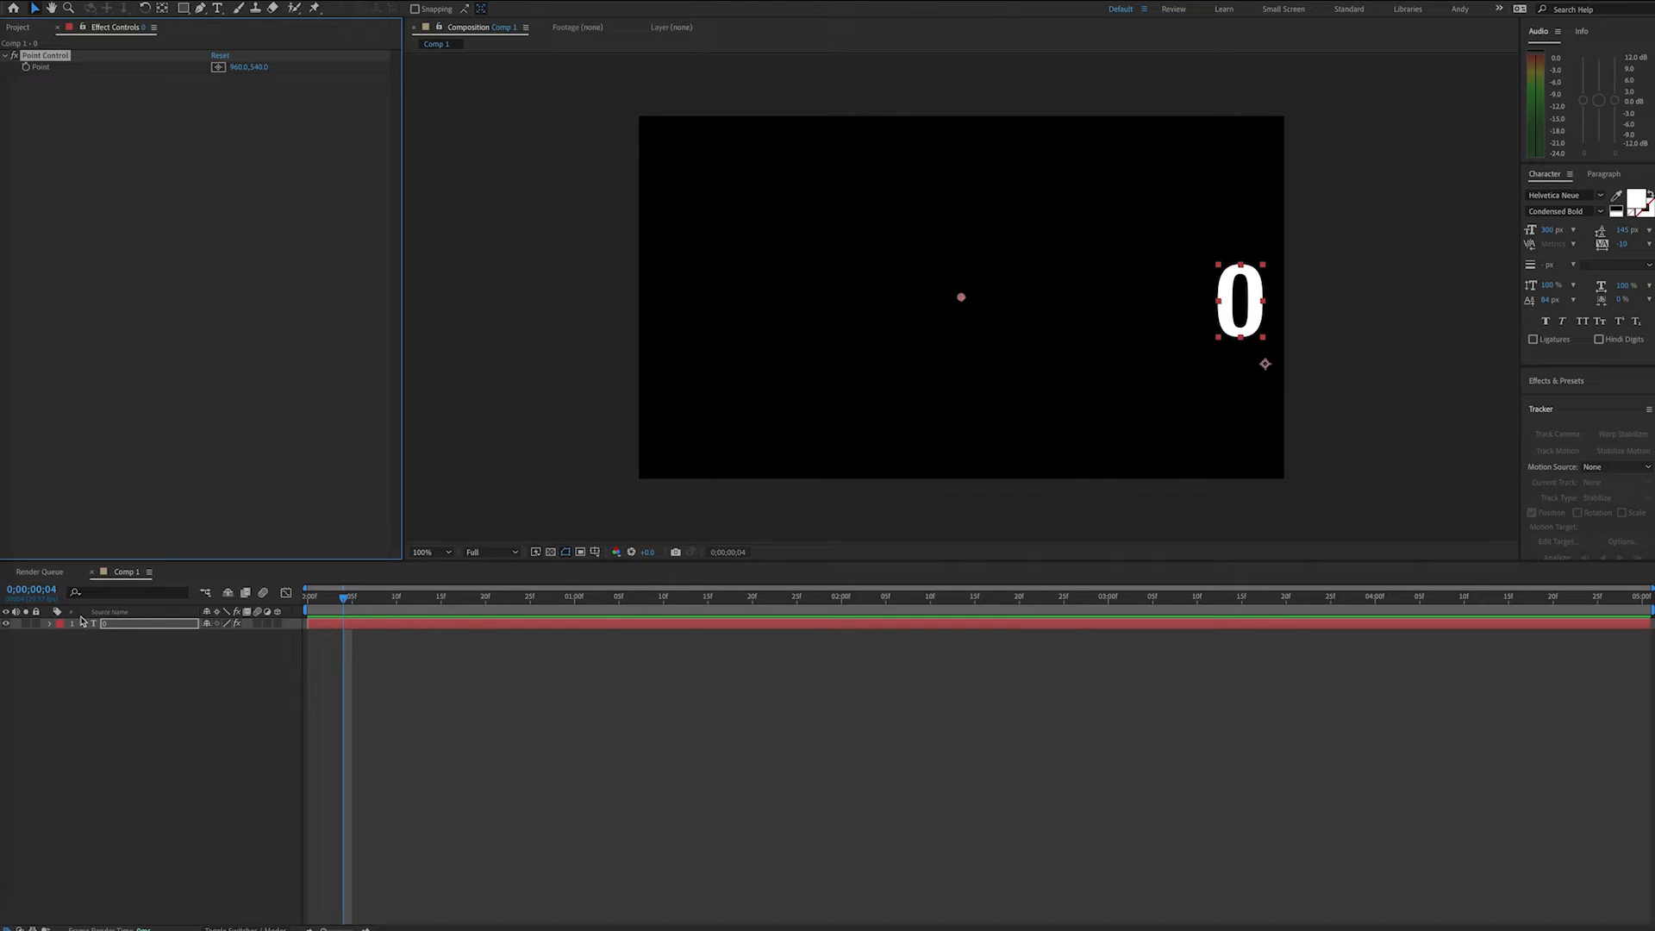
# - Give Source Text the expression effect("Point Control")("Point")[0] to read the X value
pyautogui.click(62, 624)
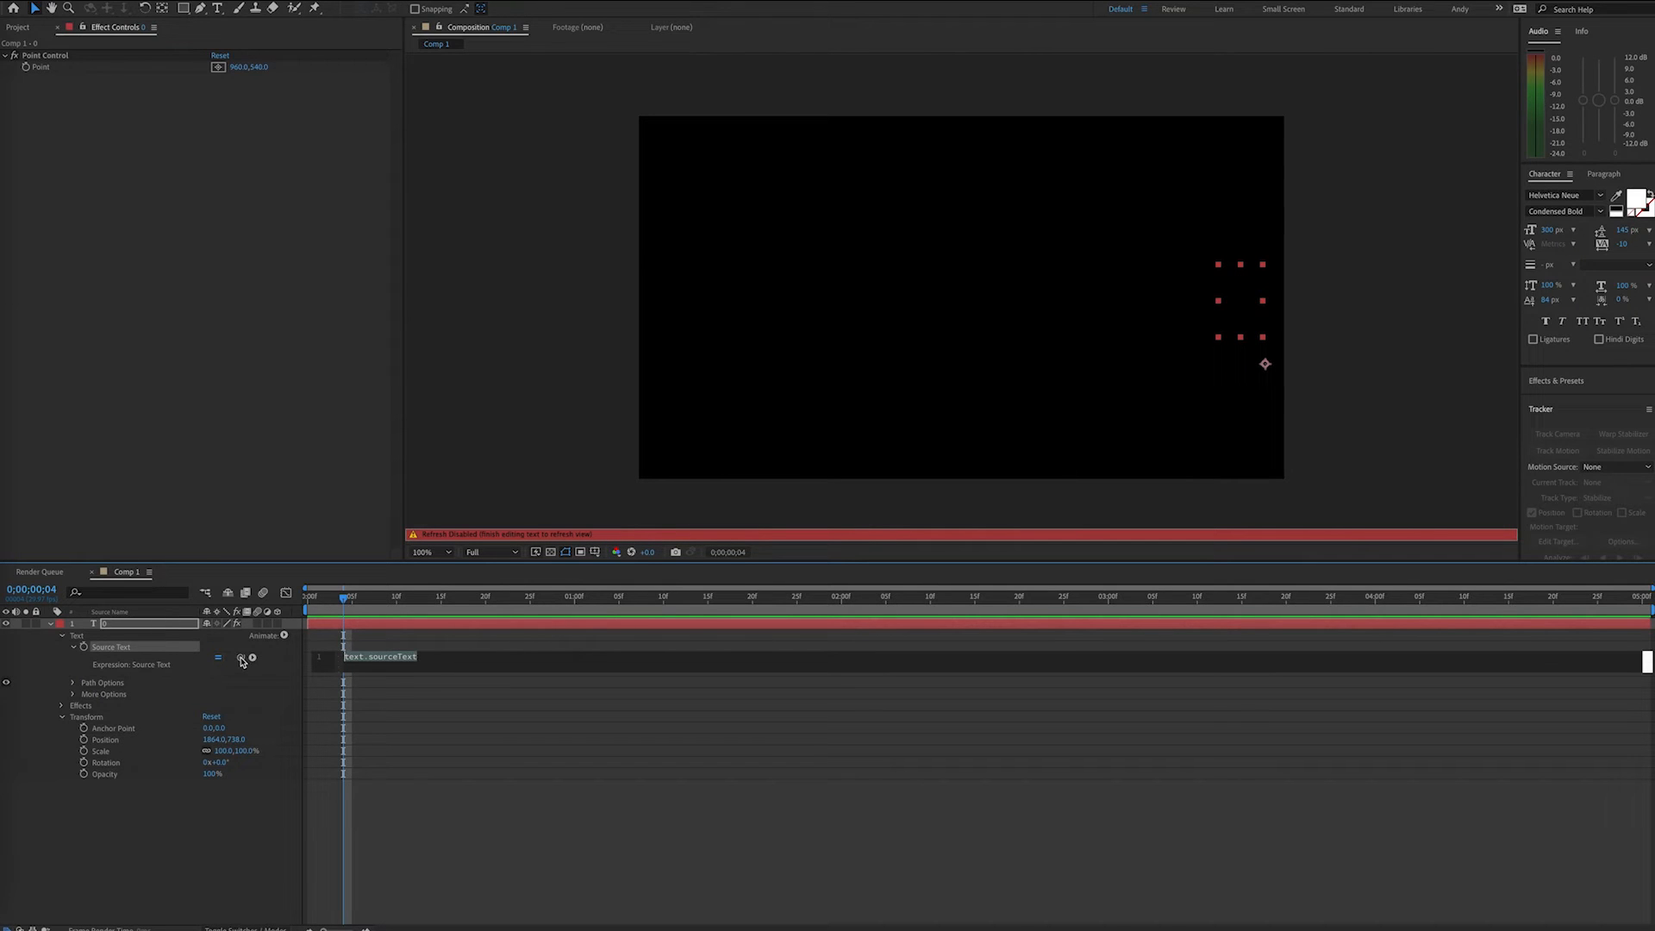
pyautogui.write('effect("Point Control")("Point")[0]')
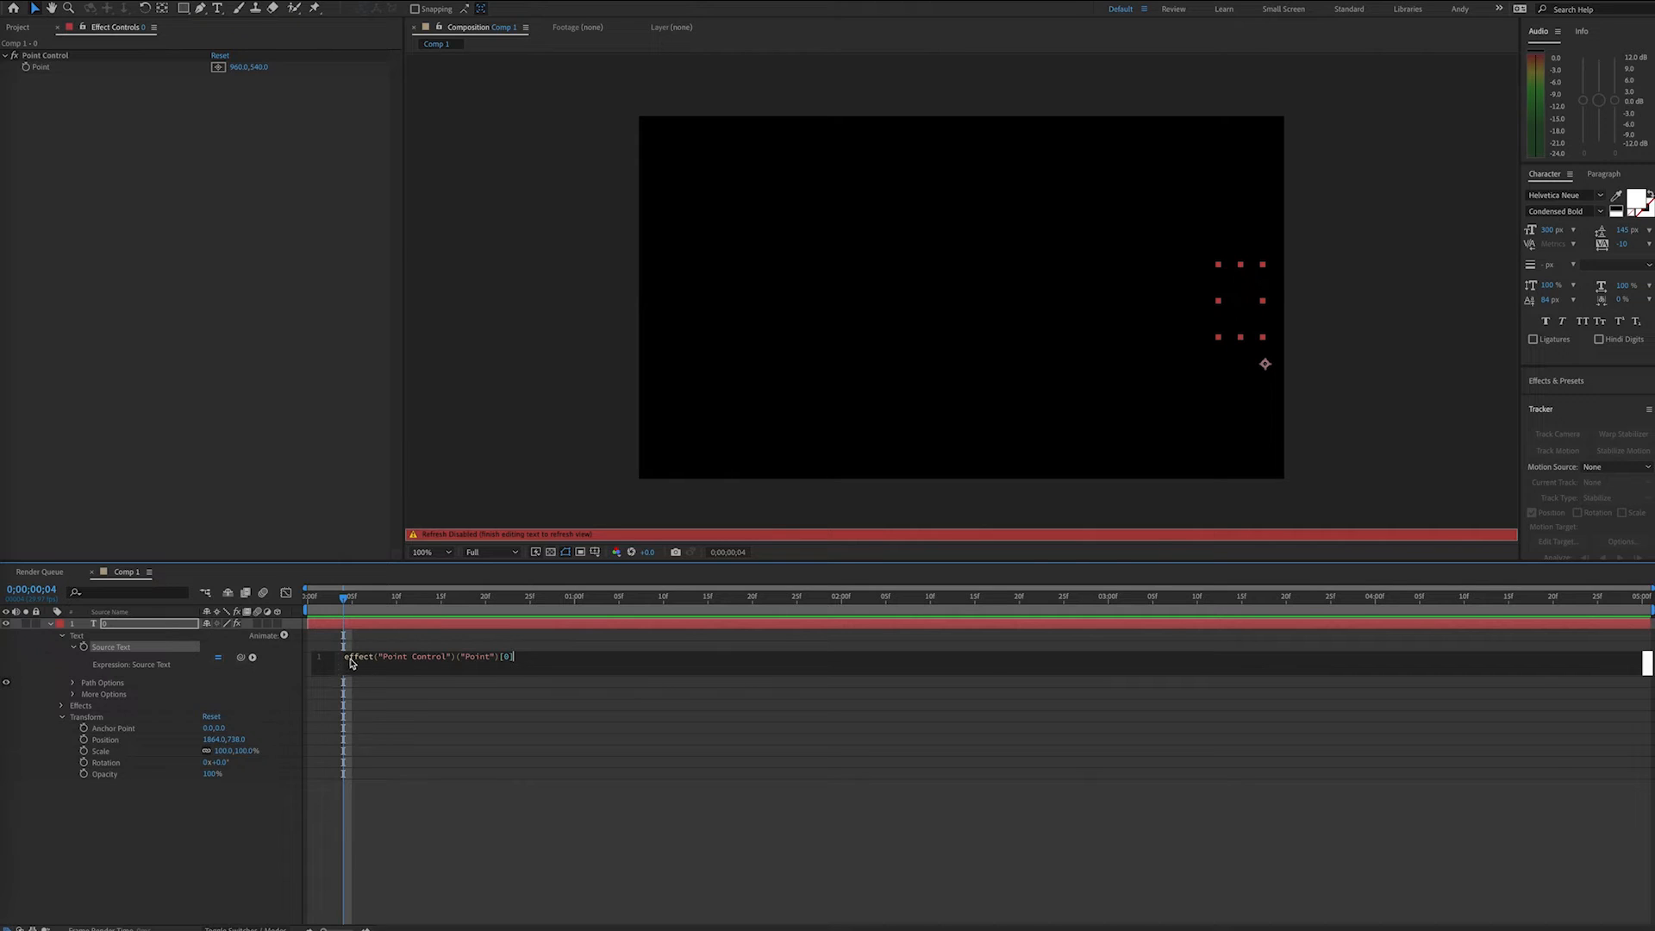
pyautogui.moveTo(363, 669)
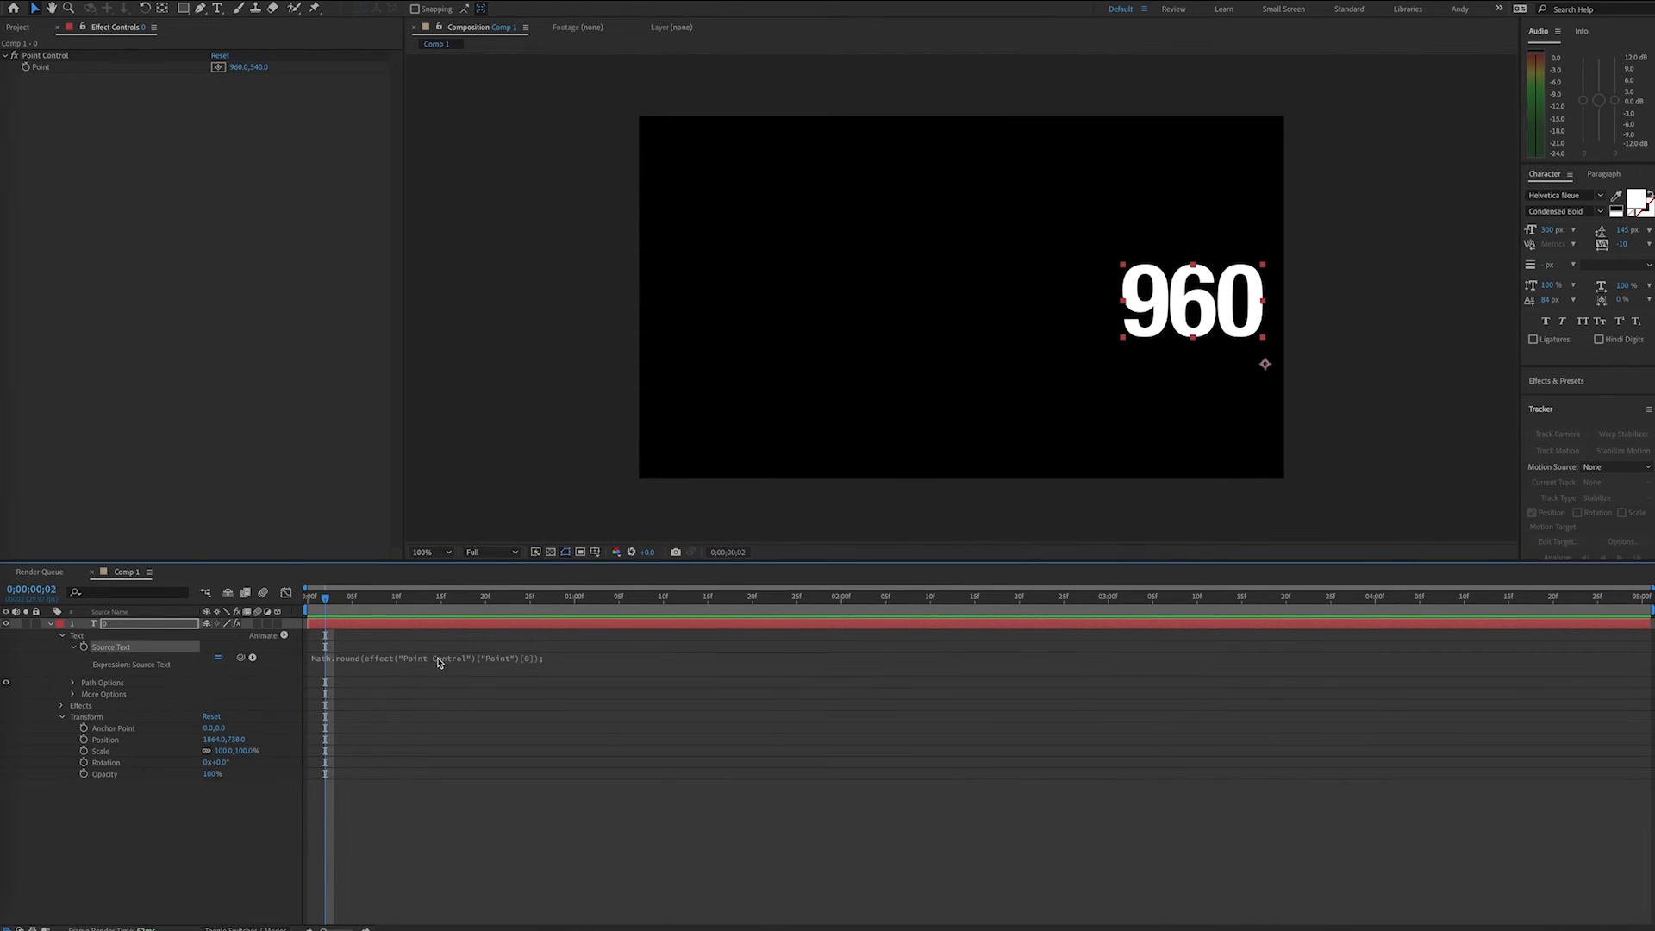
pyautogui.moveTo(431, 671)
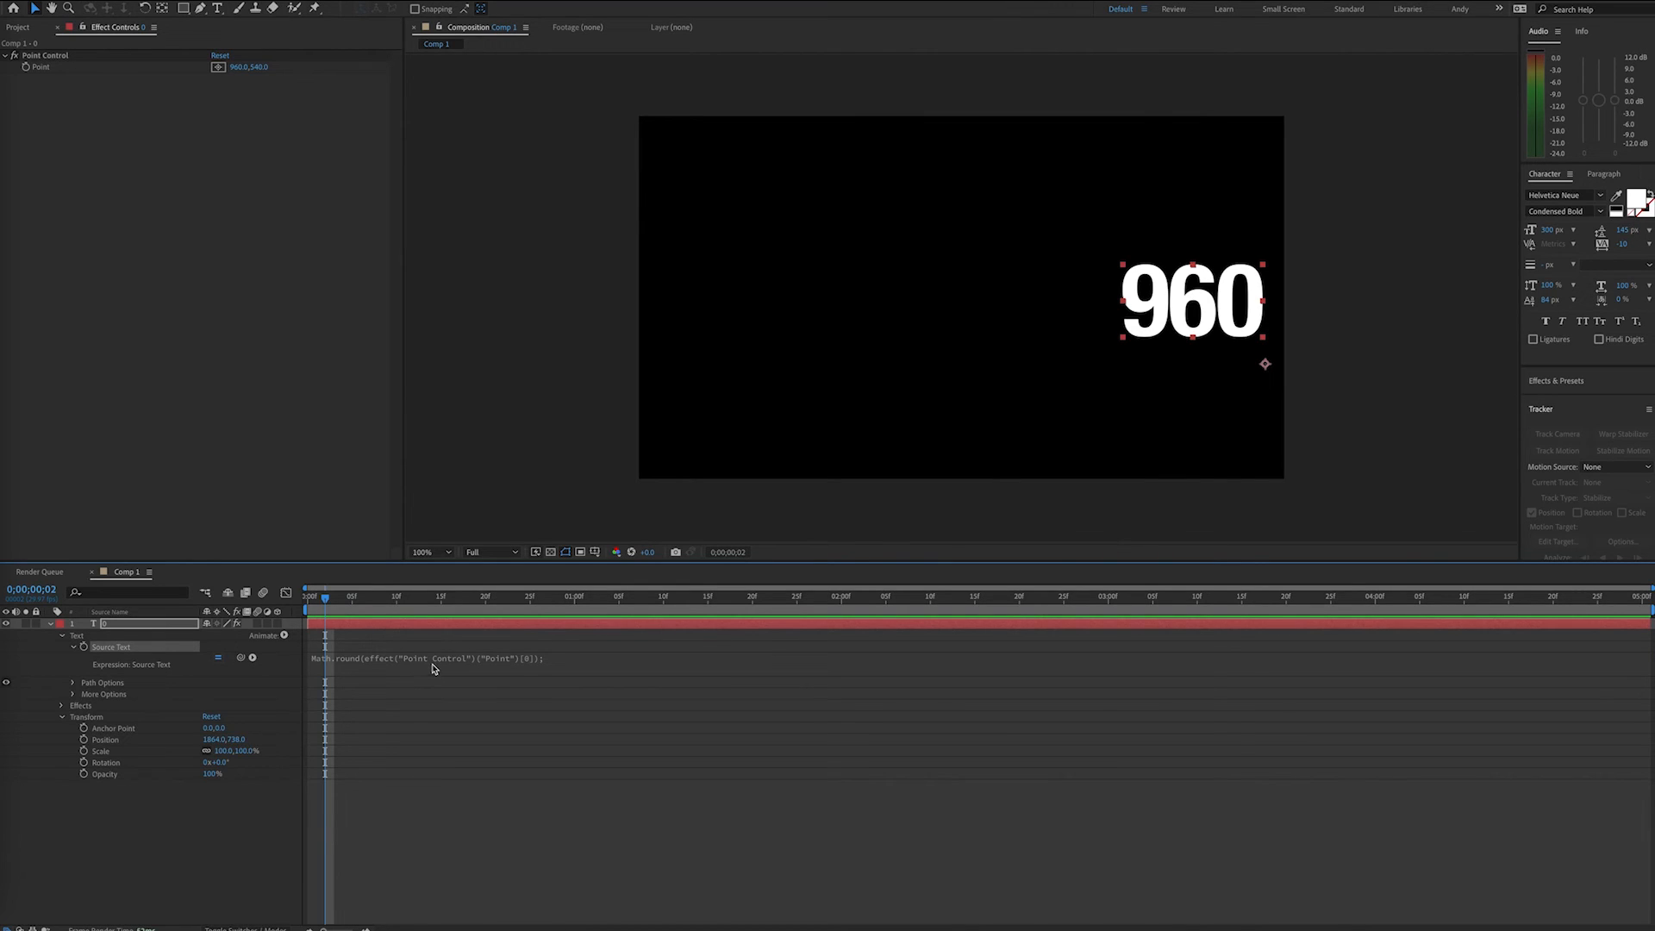
pyautogui.write('99999')
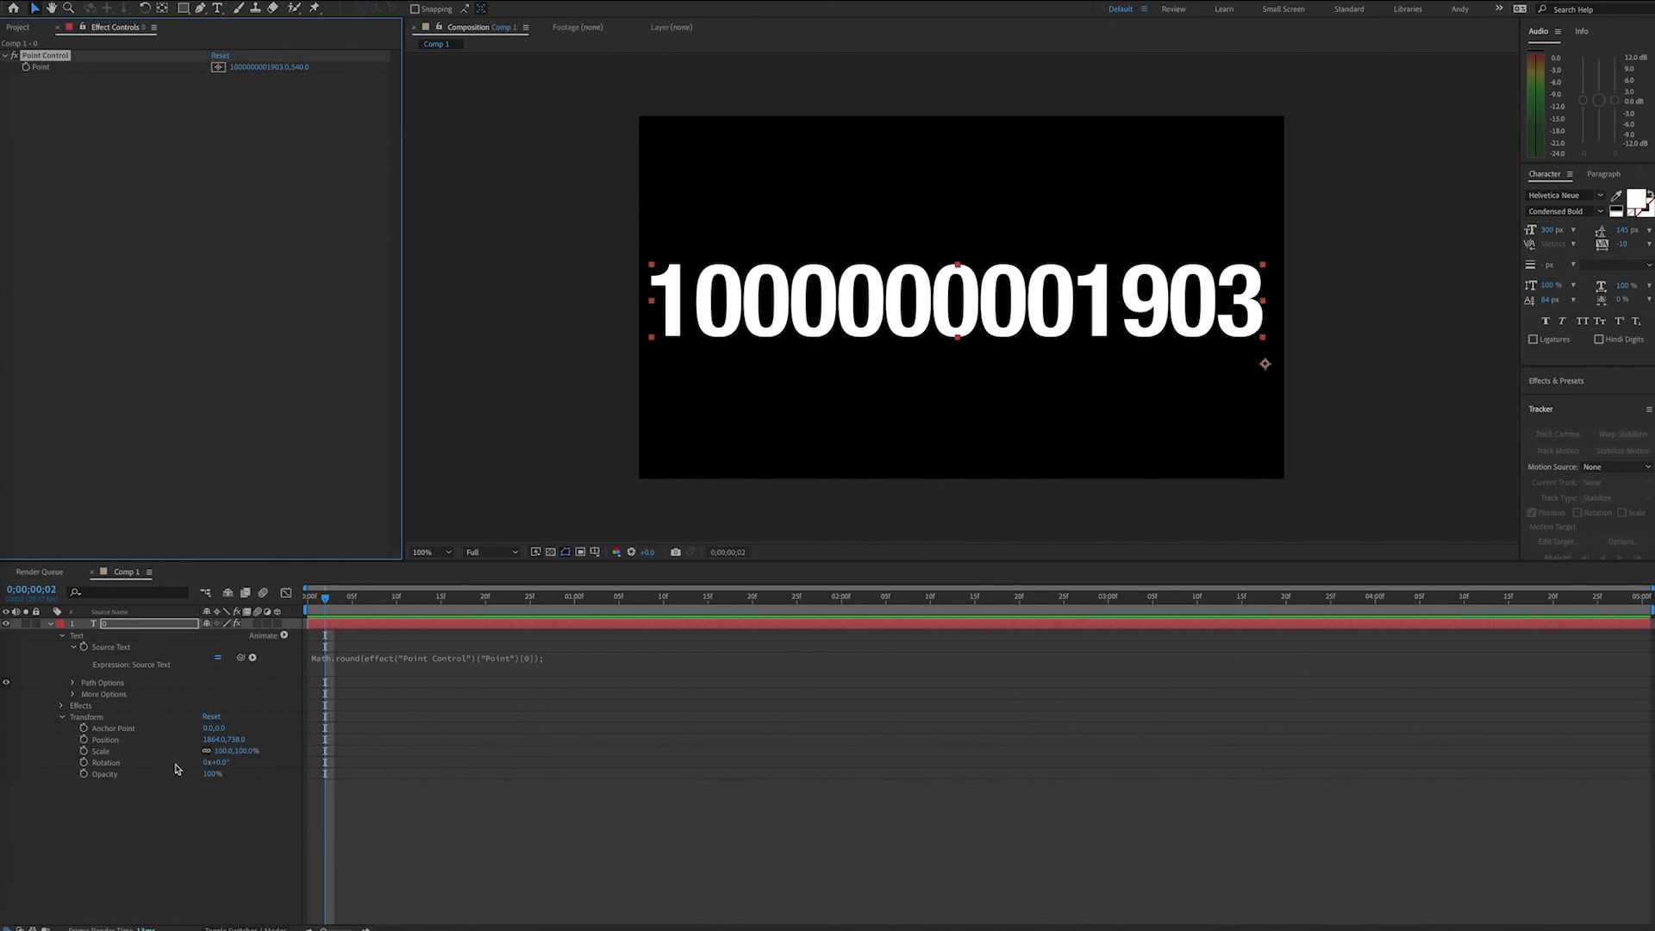
pyautogui.moveTo(193, 745)
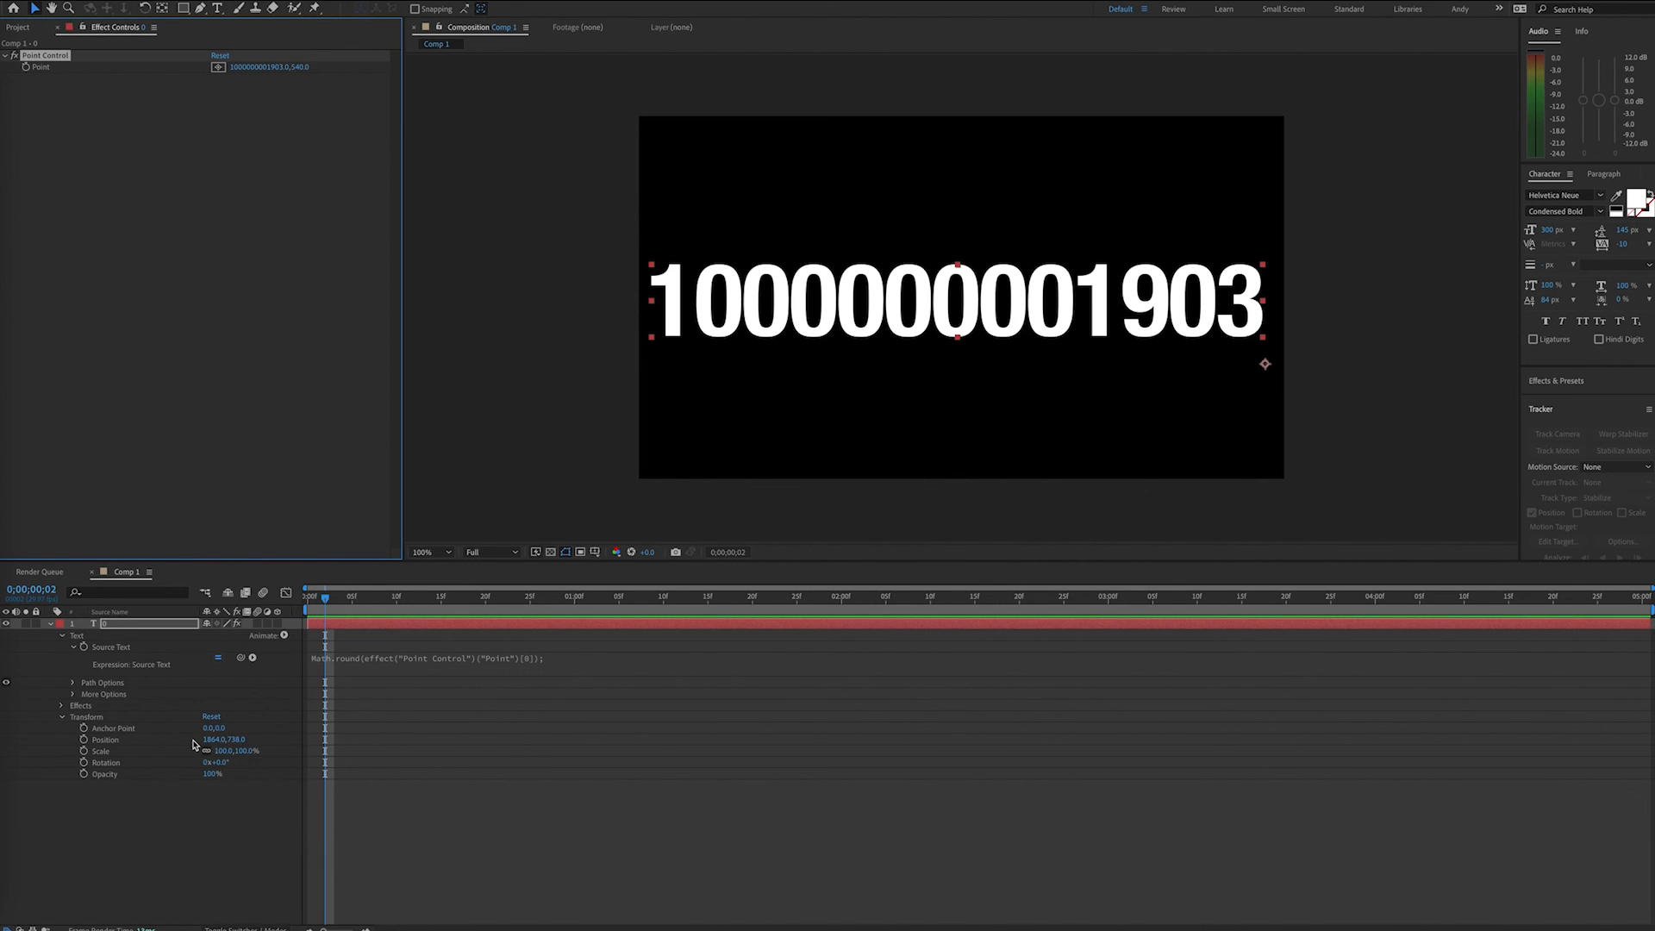